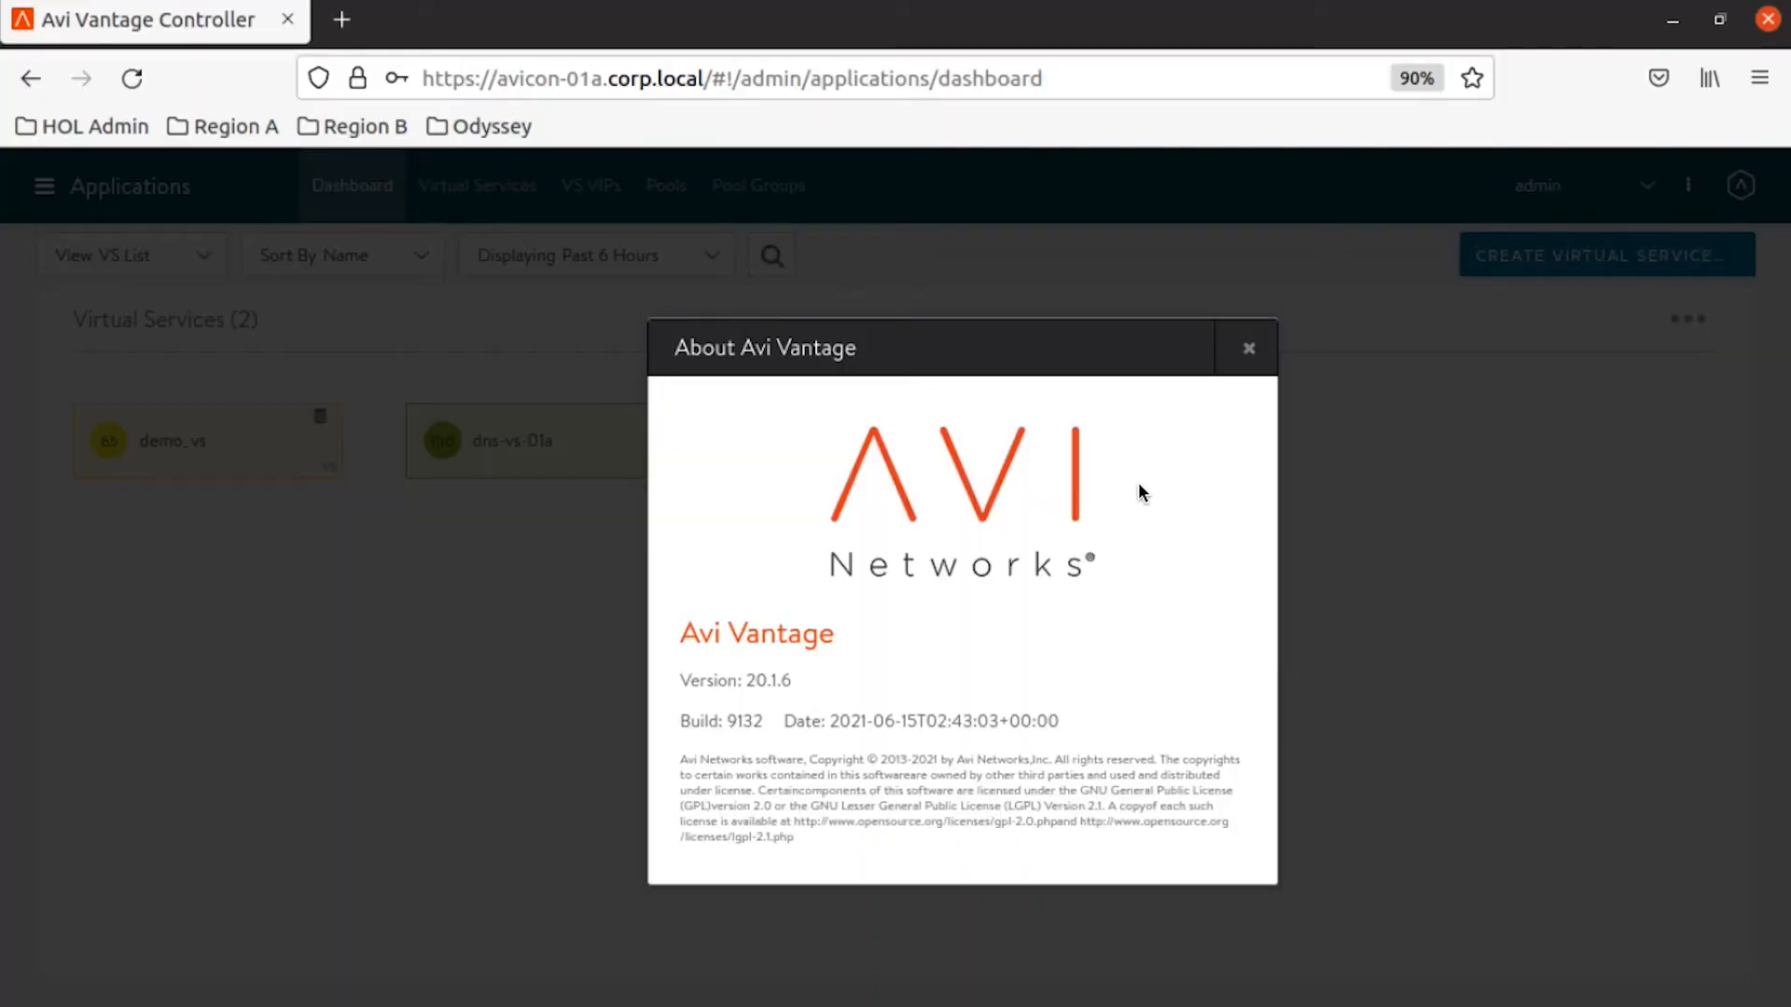
Close the About Avi Vantage dialog and select the demo_vs virtual service from the dashboard
left_click(1248, 347)
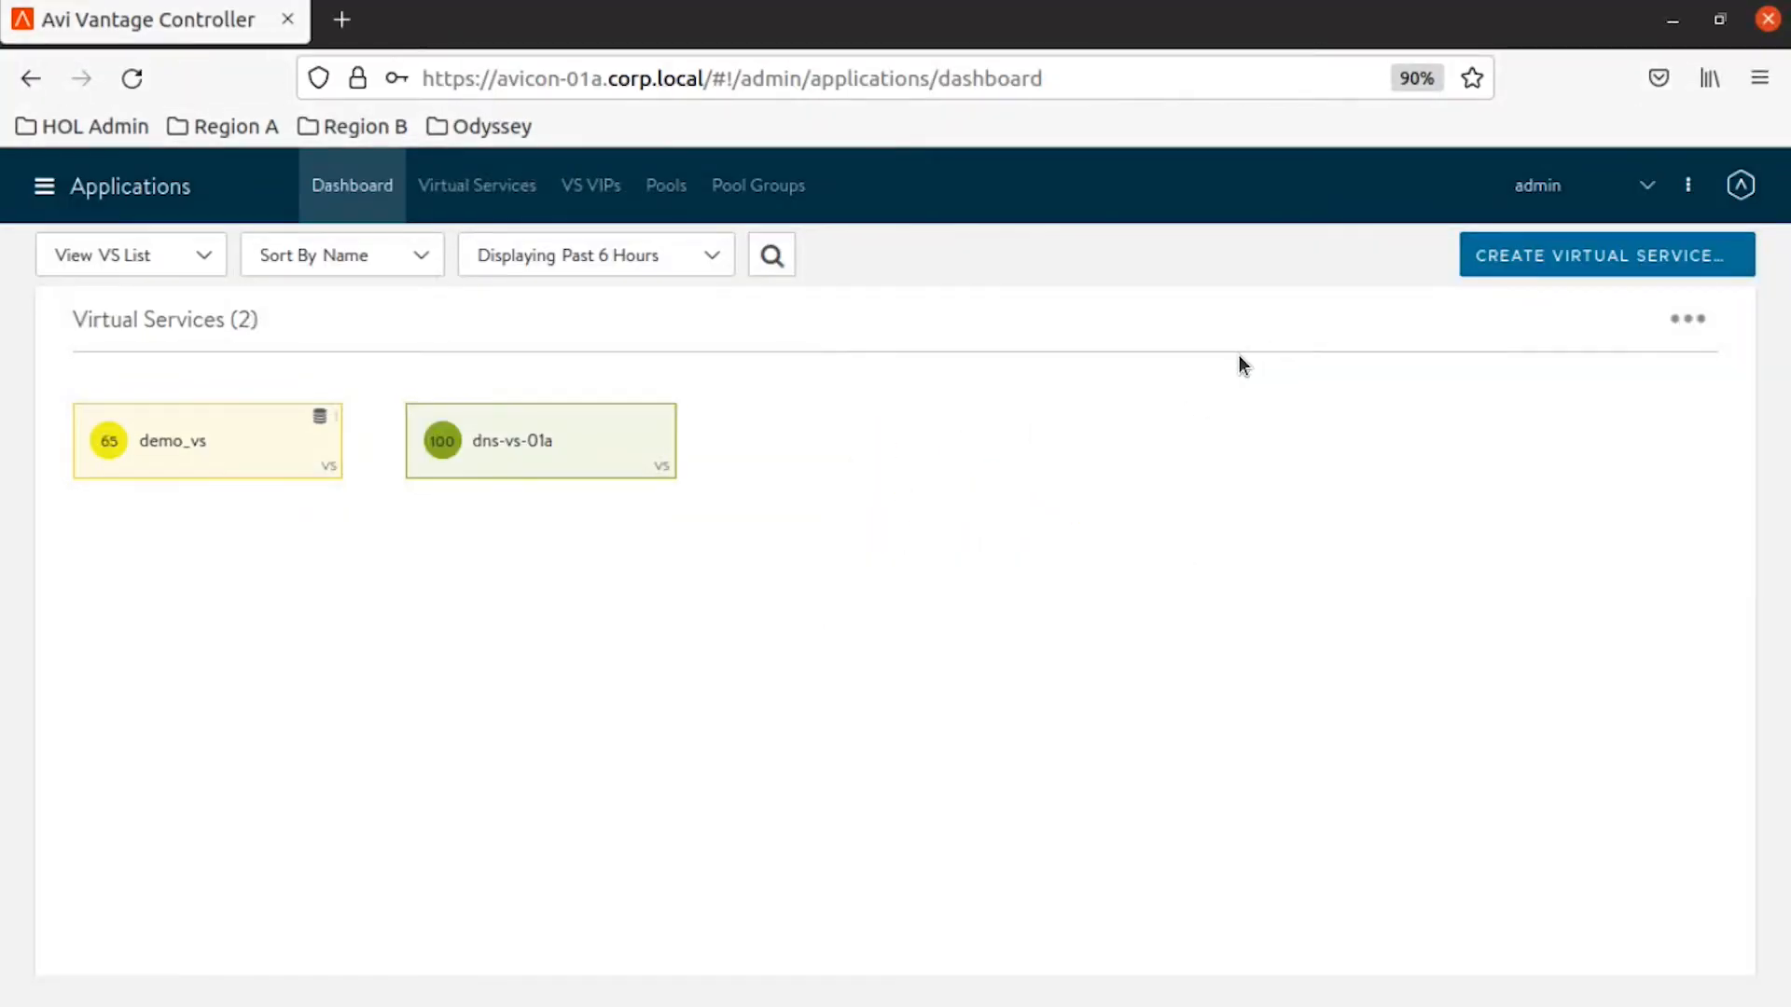
left_click(172, 441)
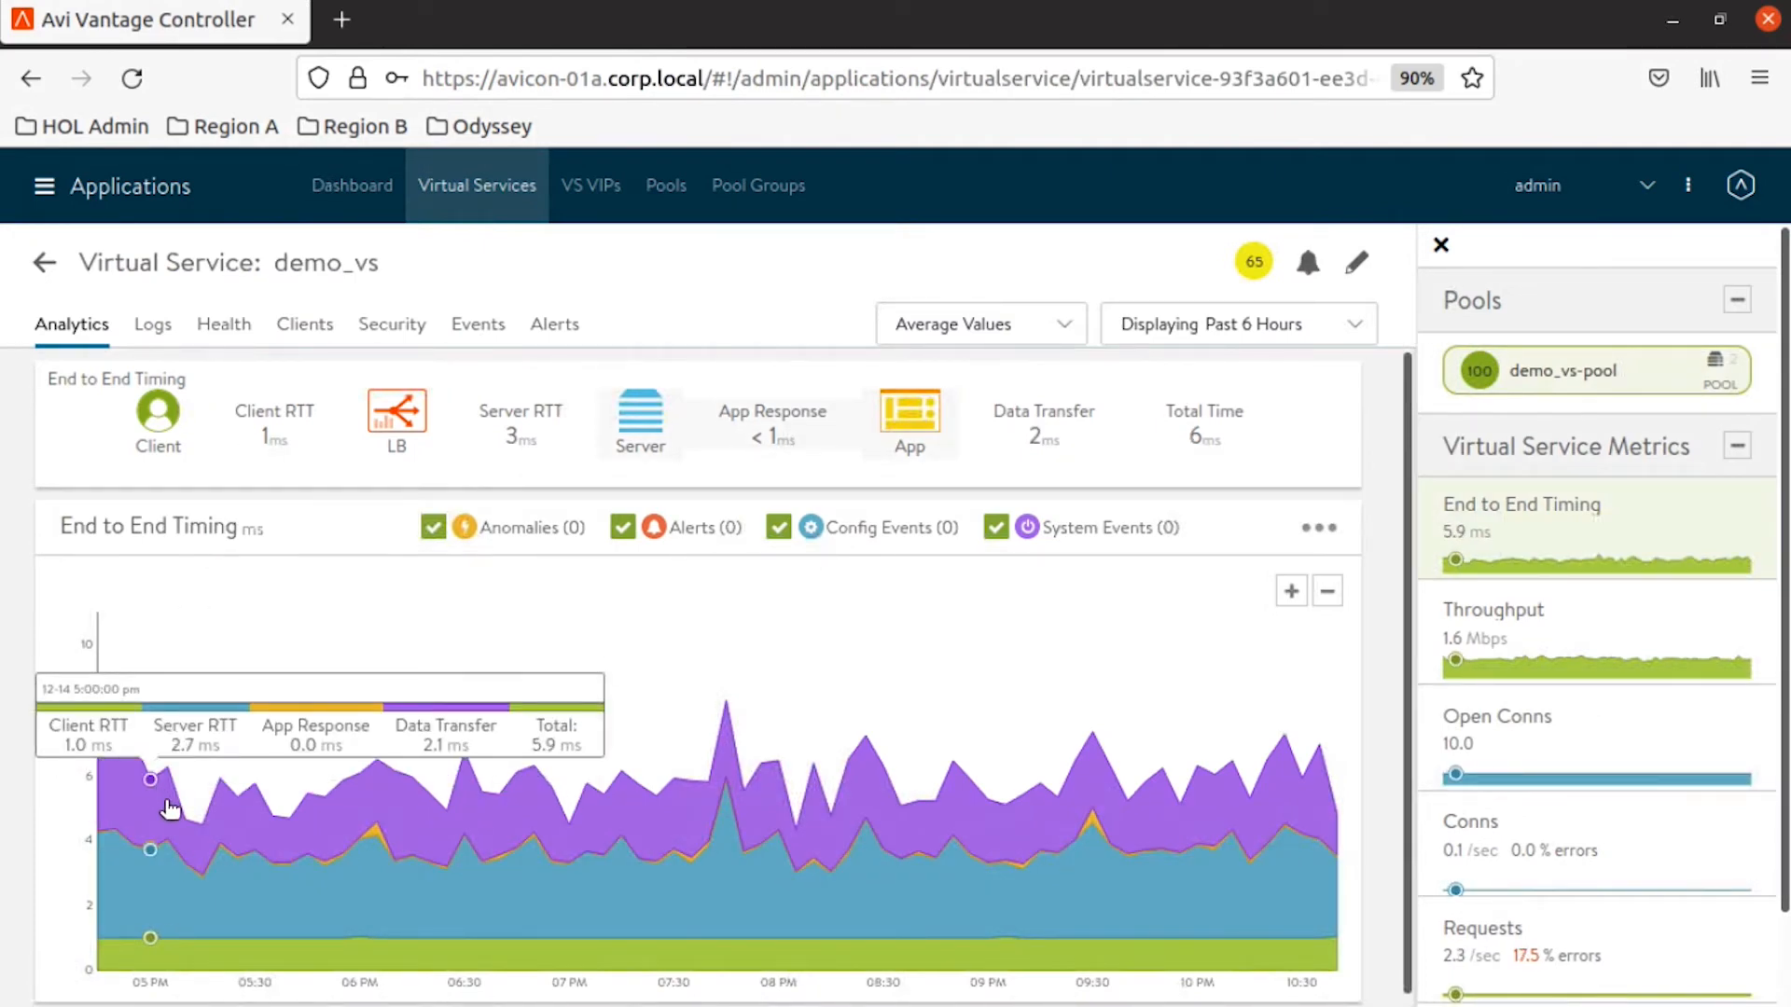
mouse_move(272, 820)
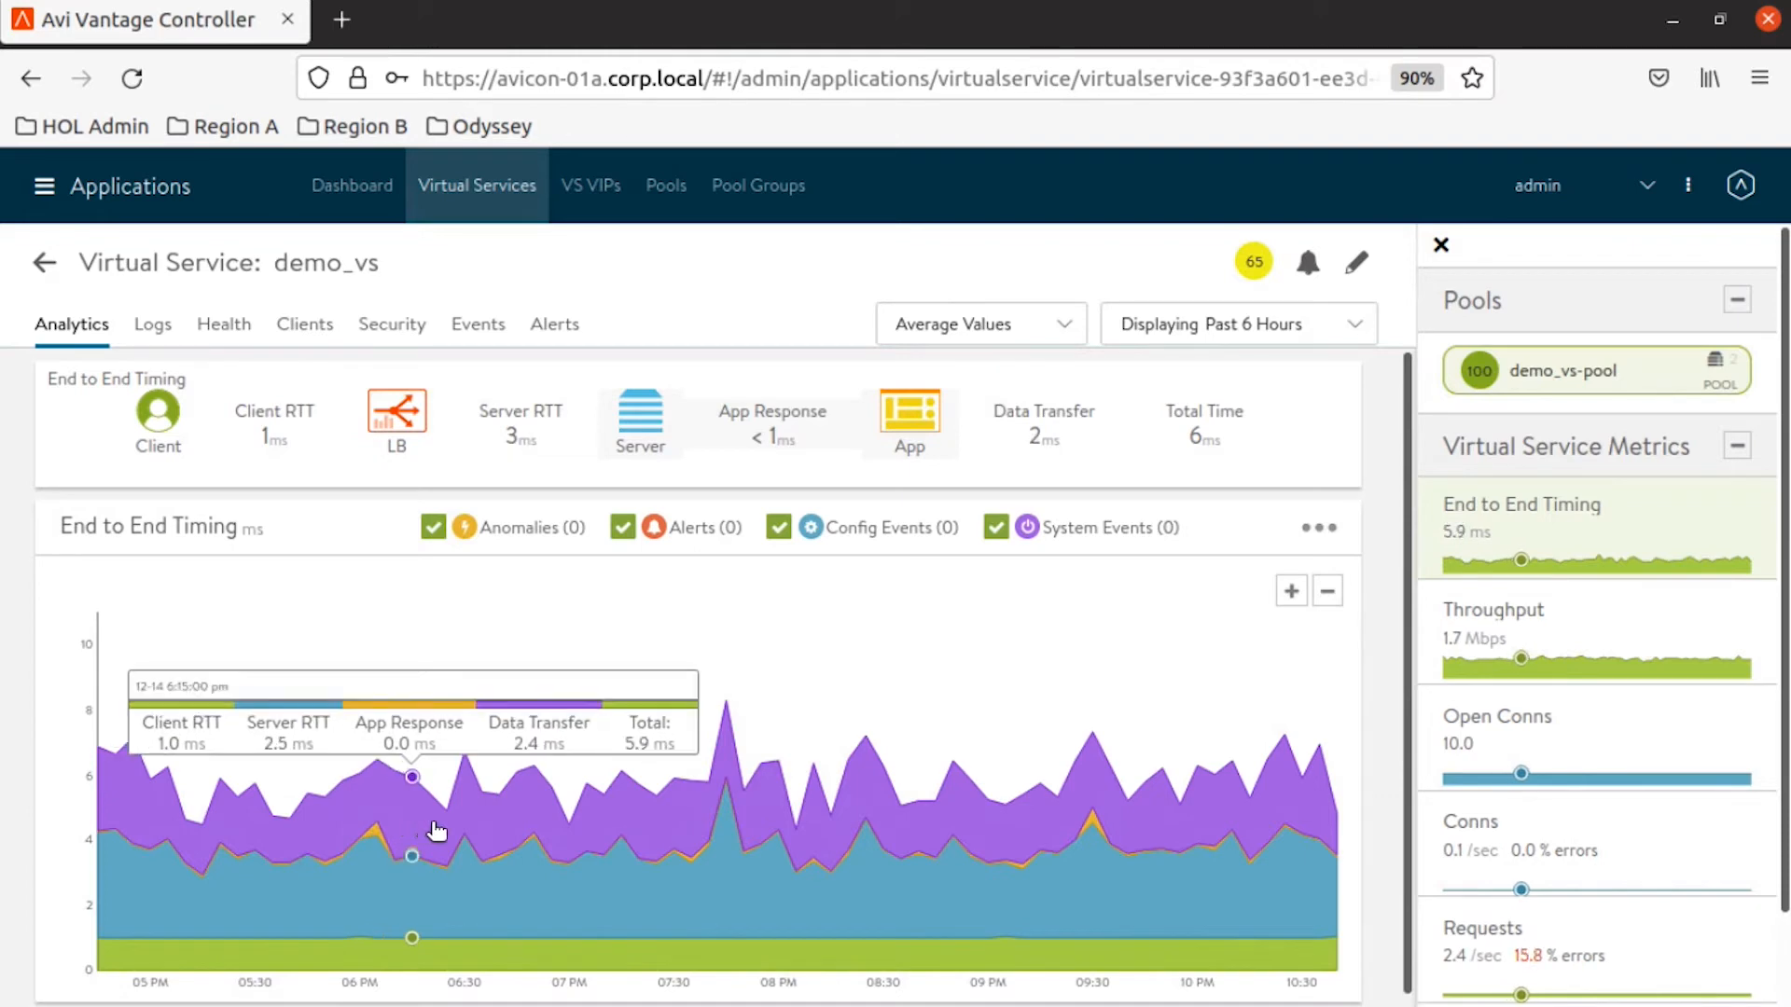
mouse_move(463, 817)
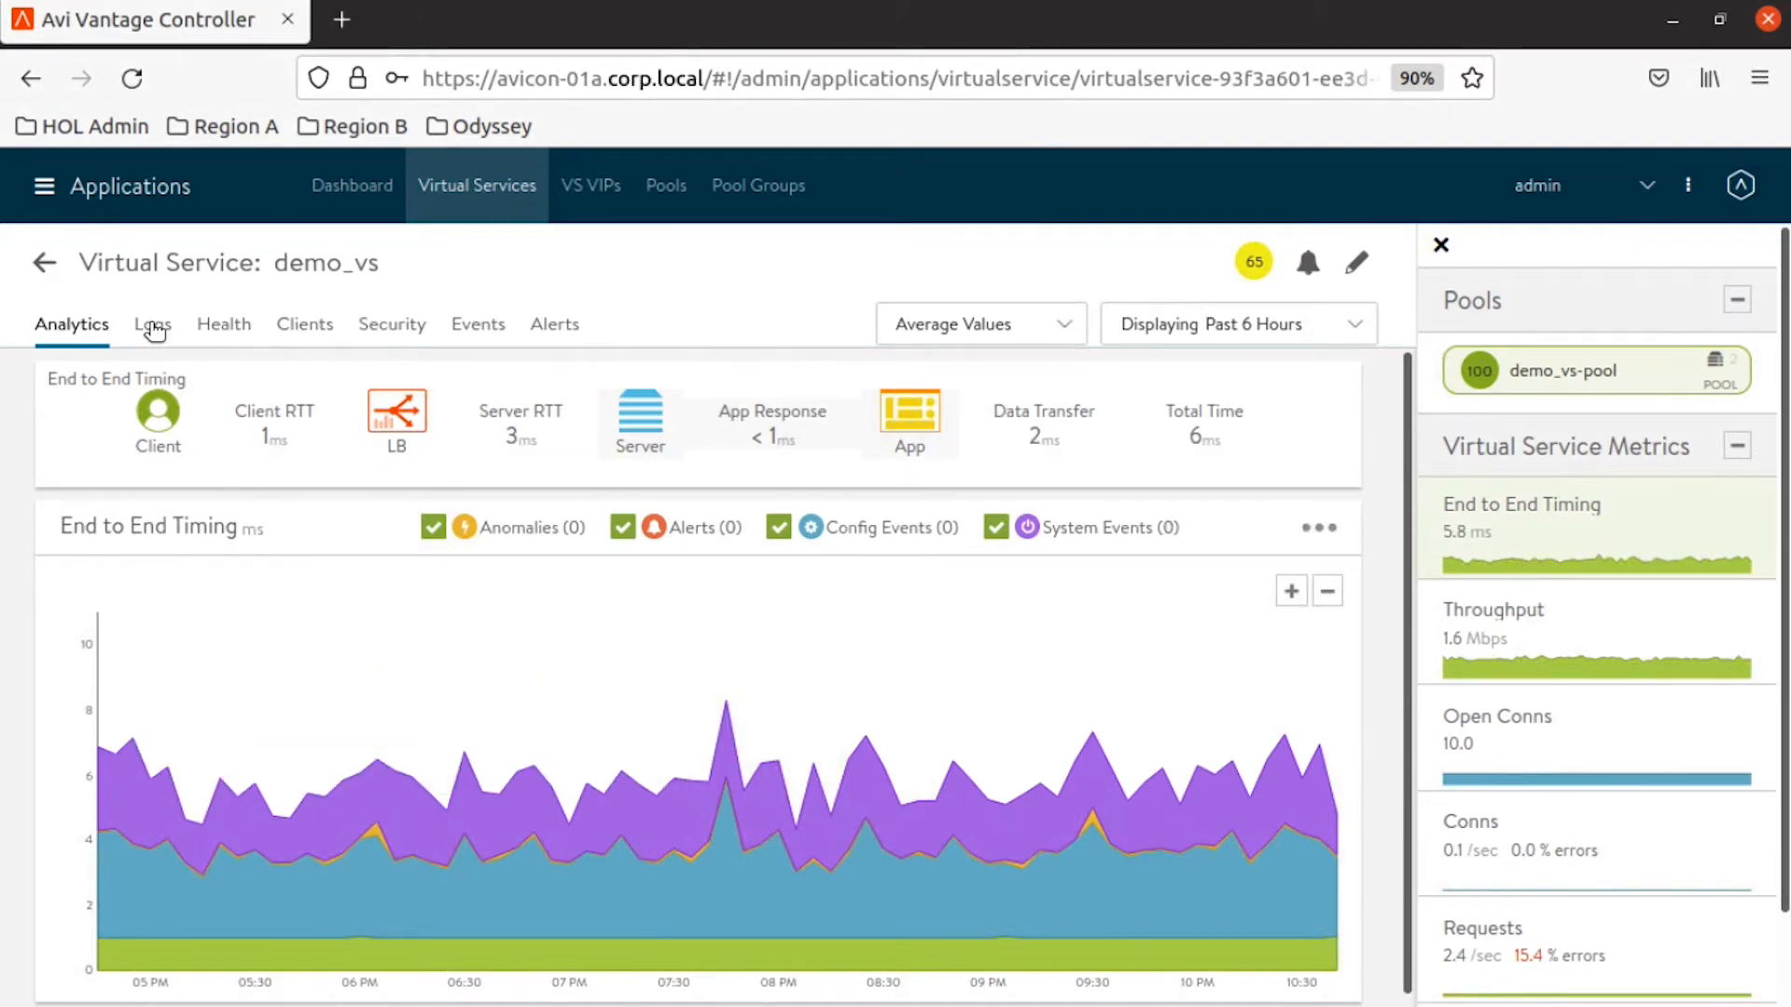
Show the demo_vs request logs, listing 7,775 entries from the past 6 hours
left_click(152, 323)
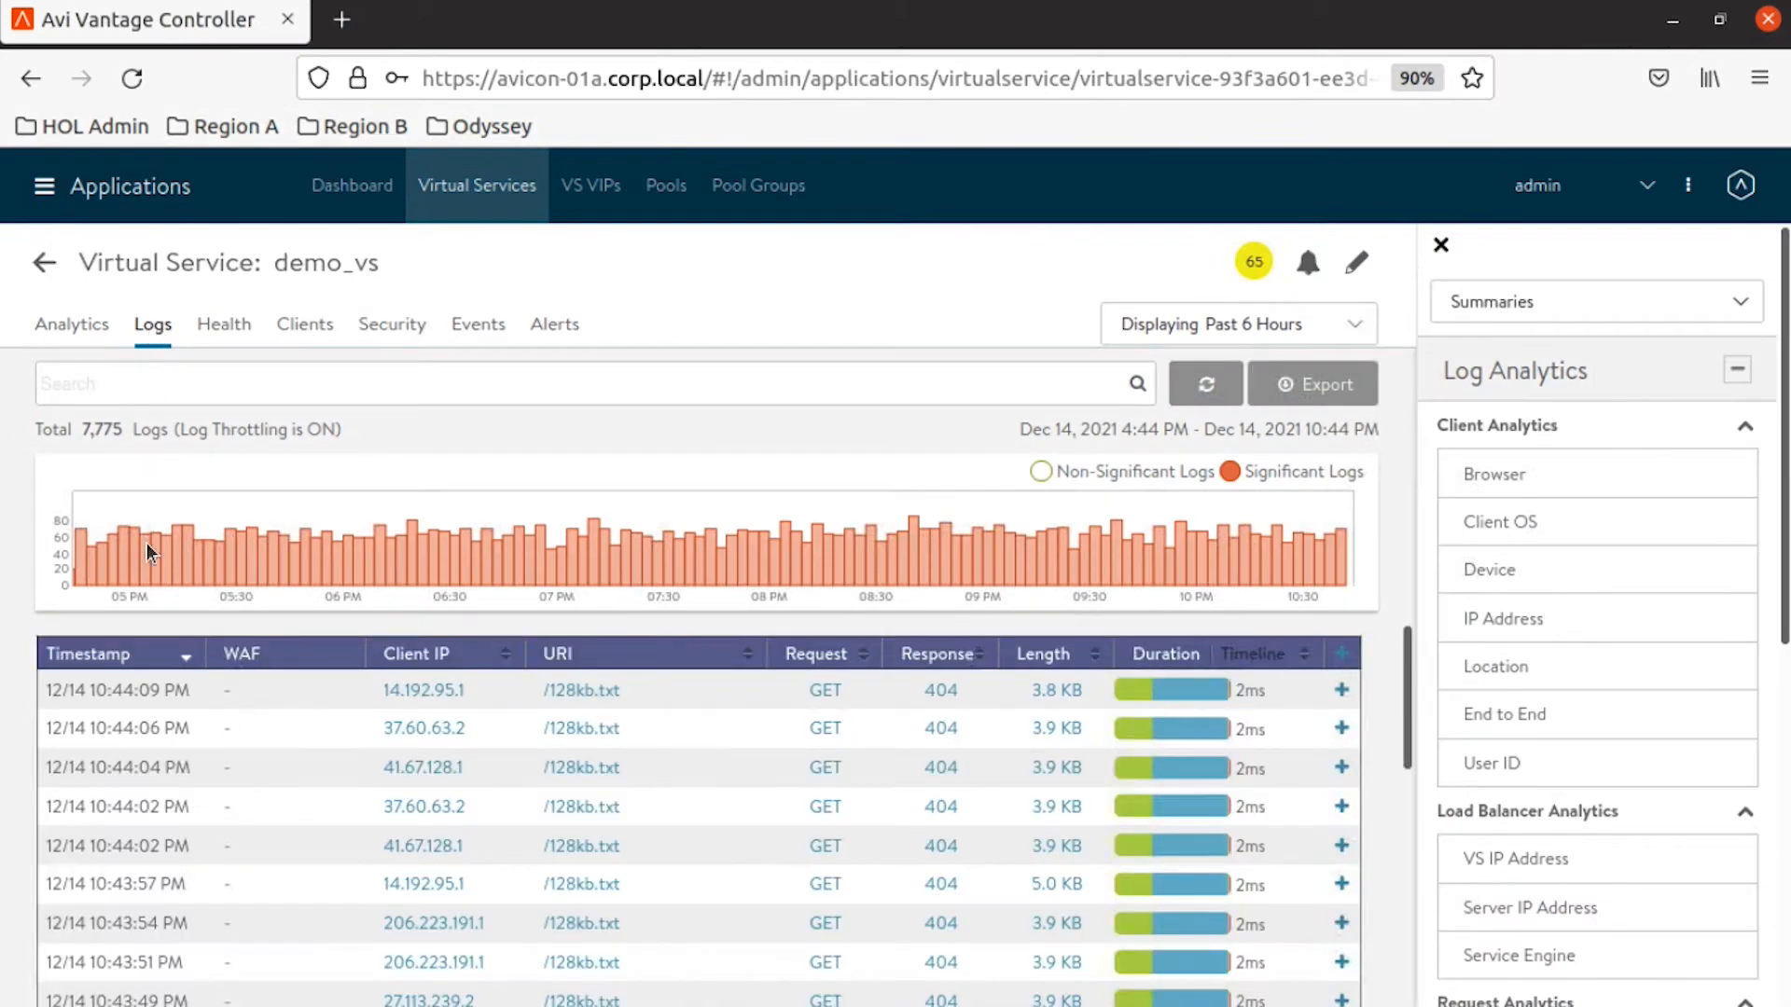
mouse_move(344, 542)
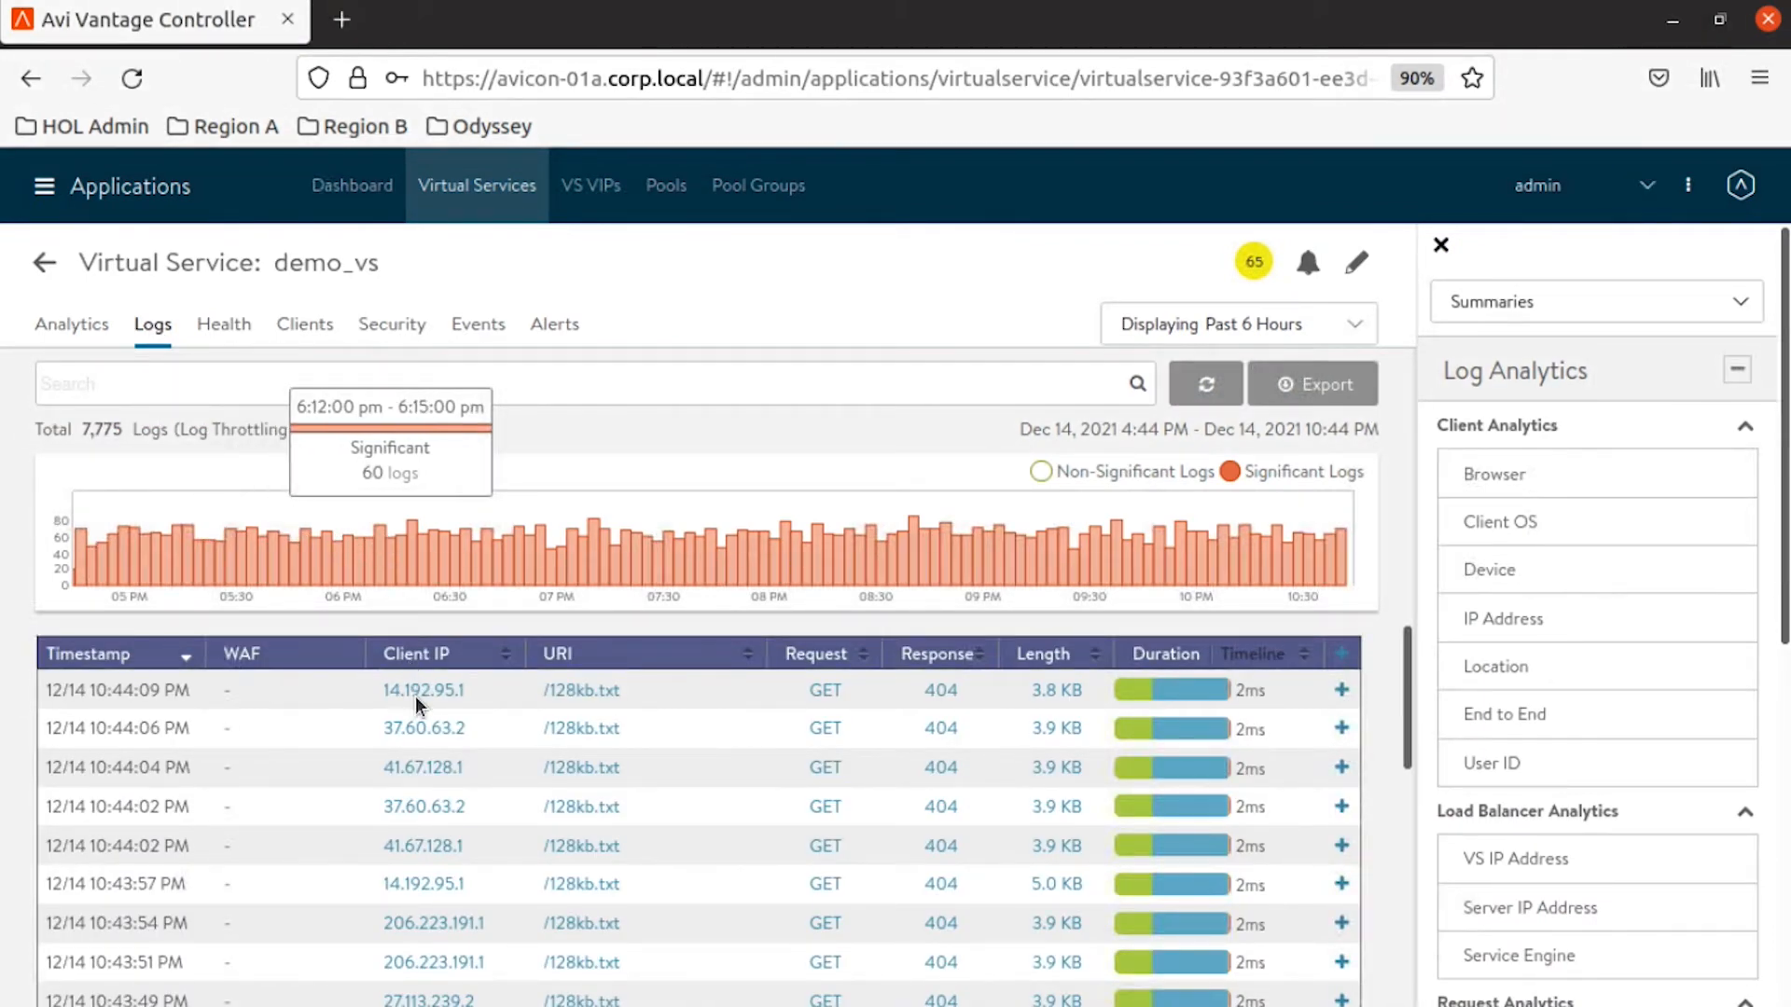
Expand the newest demo_vs log entry, then view its health breakdown (health 65, performance 85)
left_click(1342, 691)
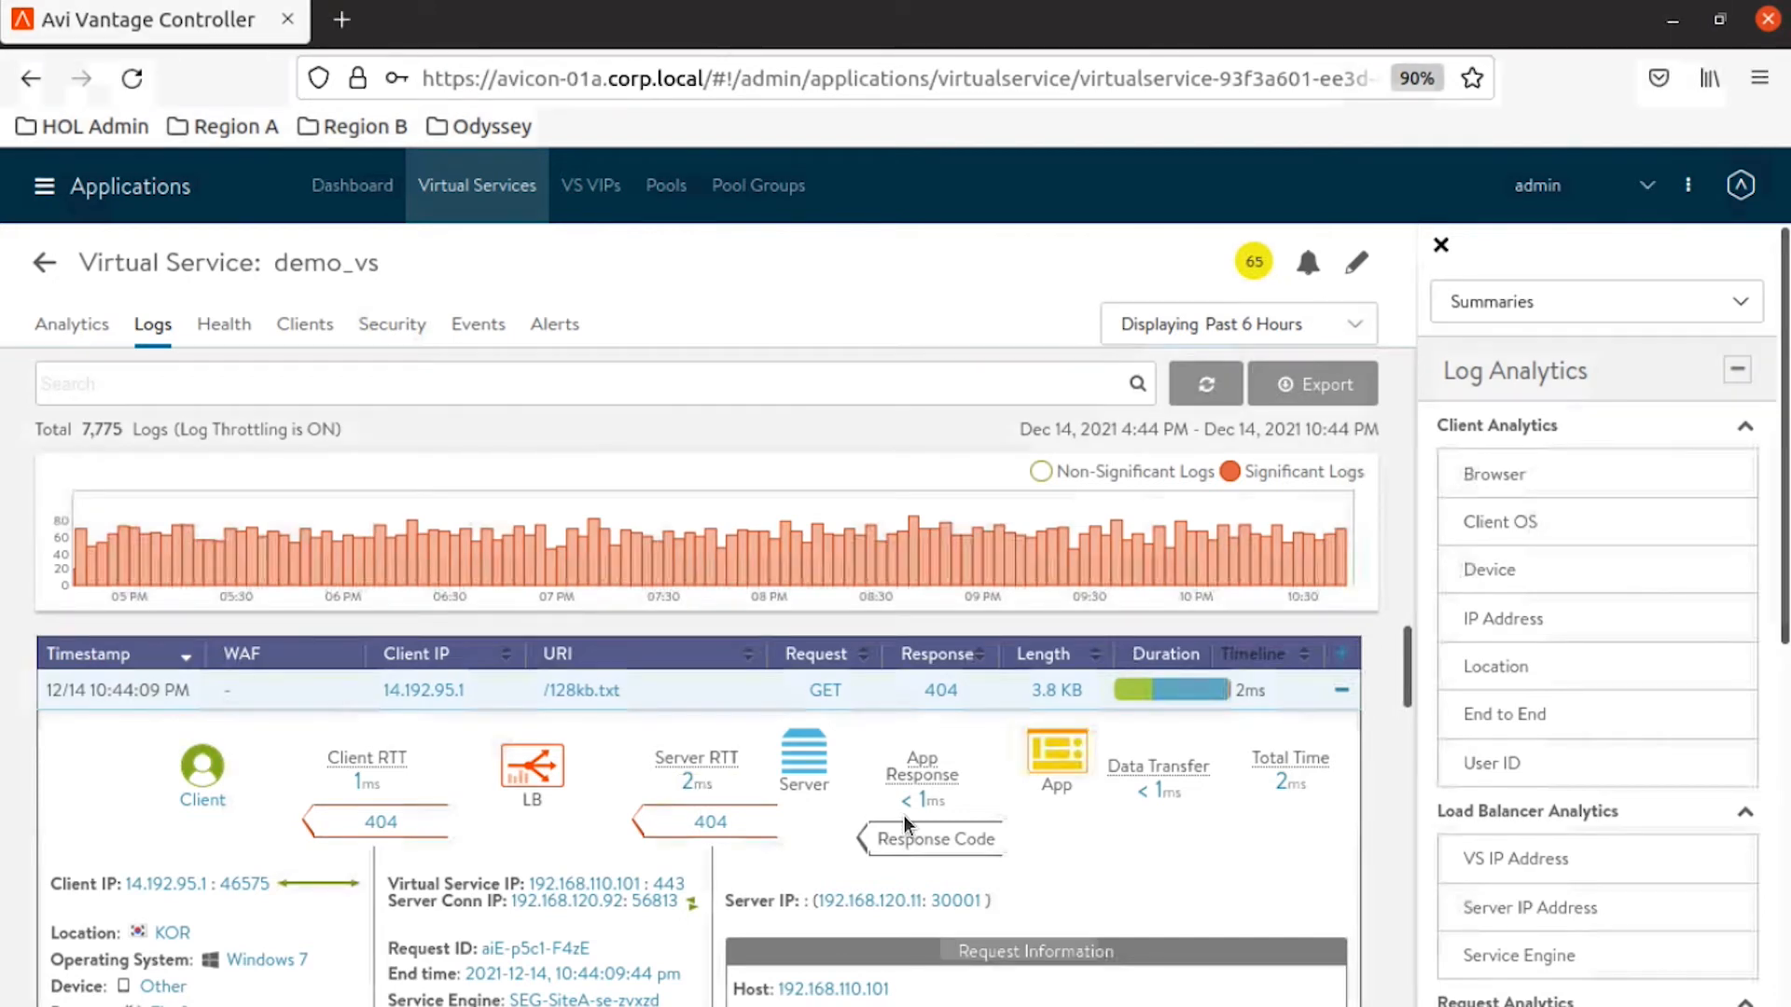
mouse_move(666, 537)
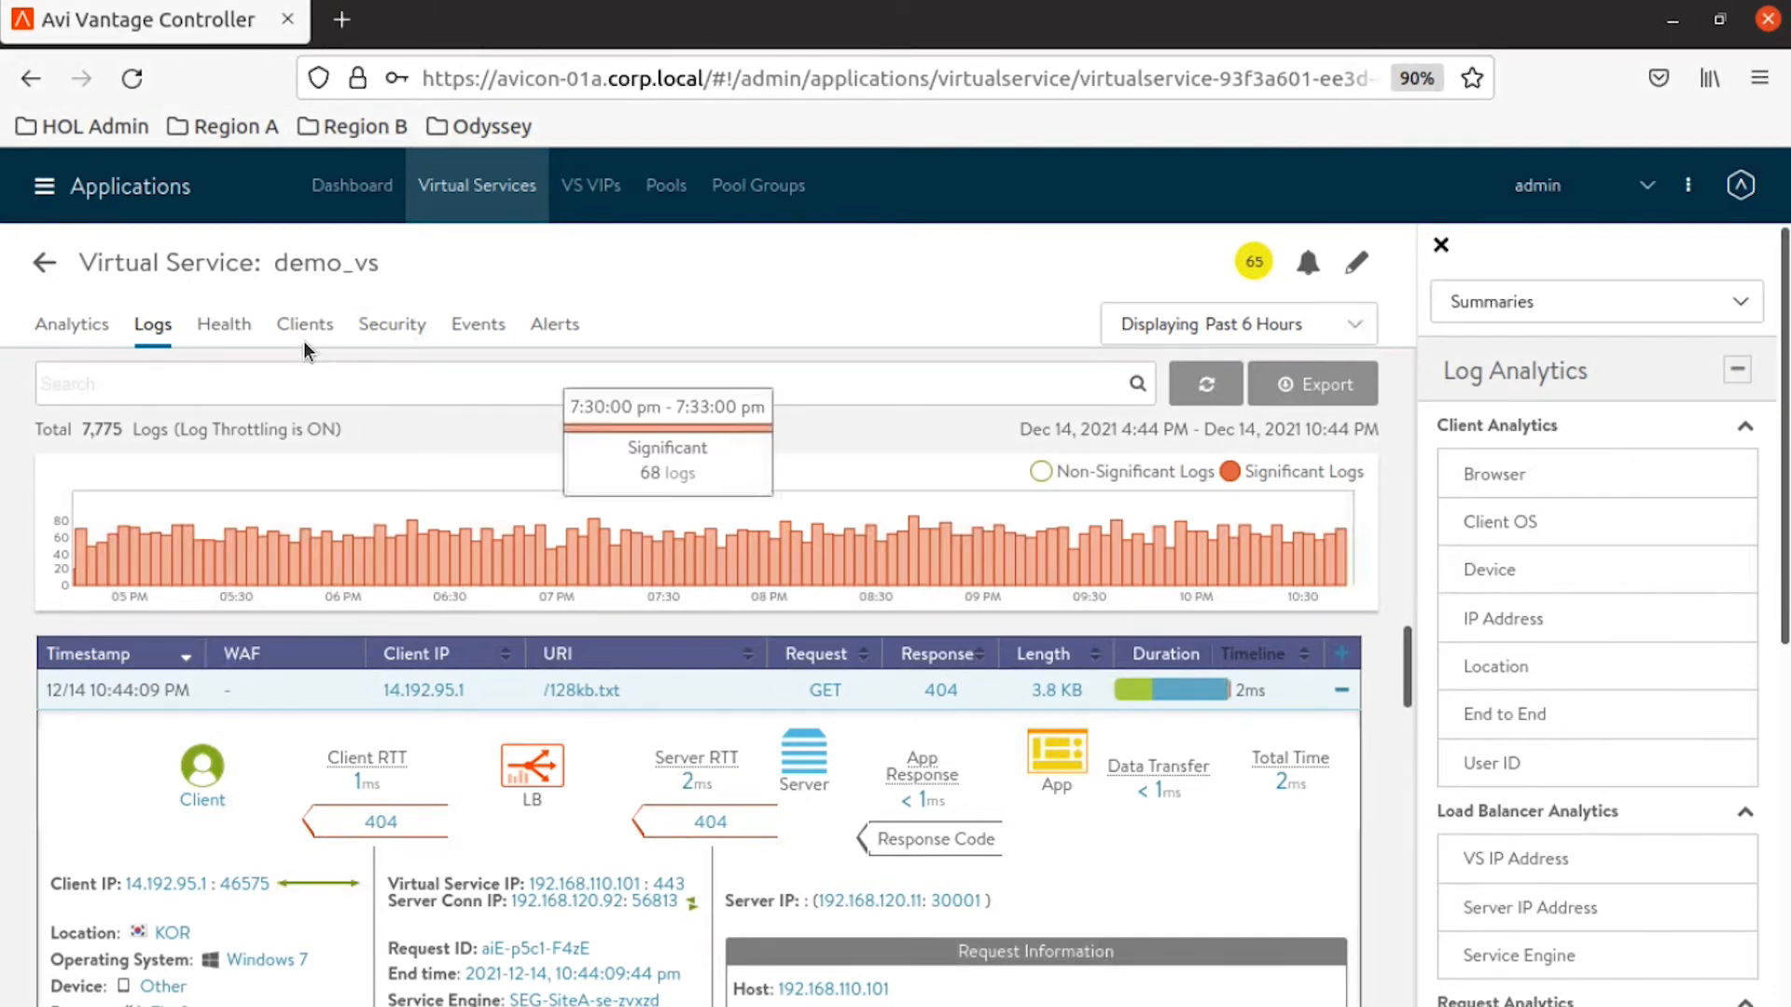
left_click(224, 323)
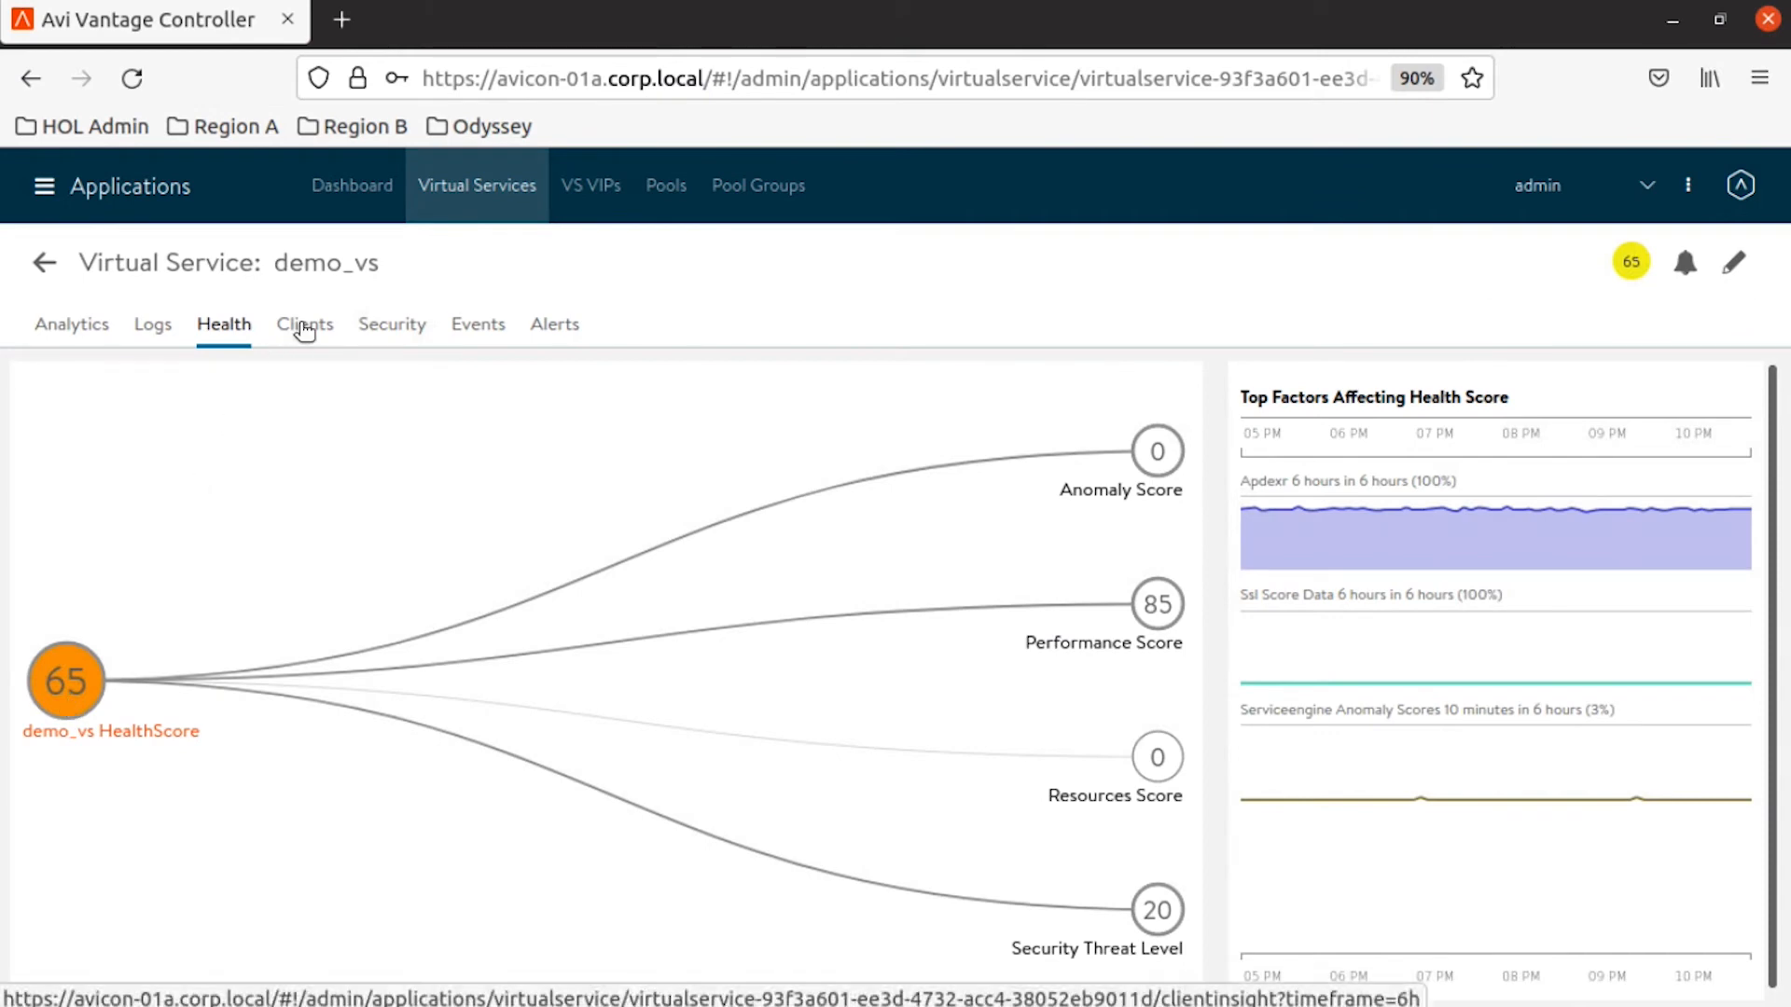
left_click(392, 322)
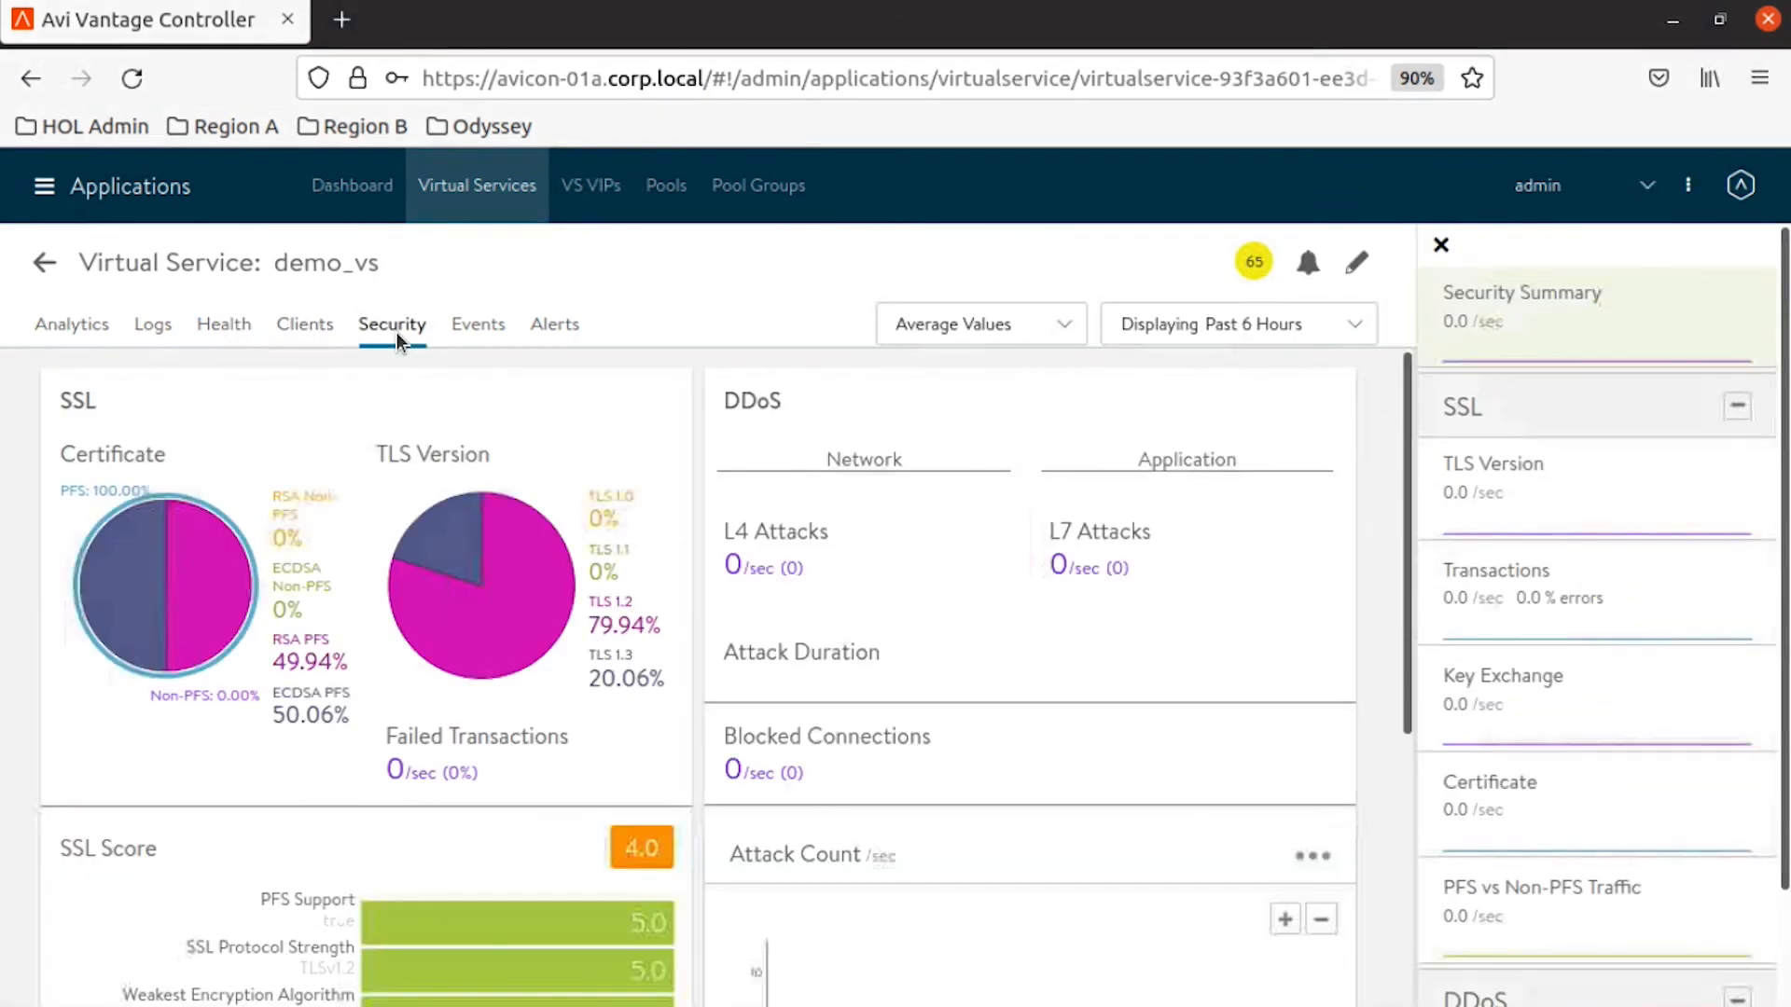
mouse_move(479, 545)
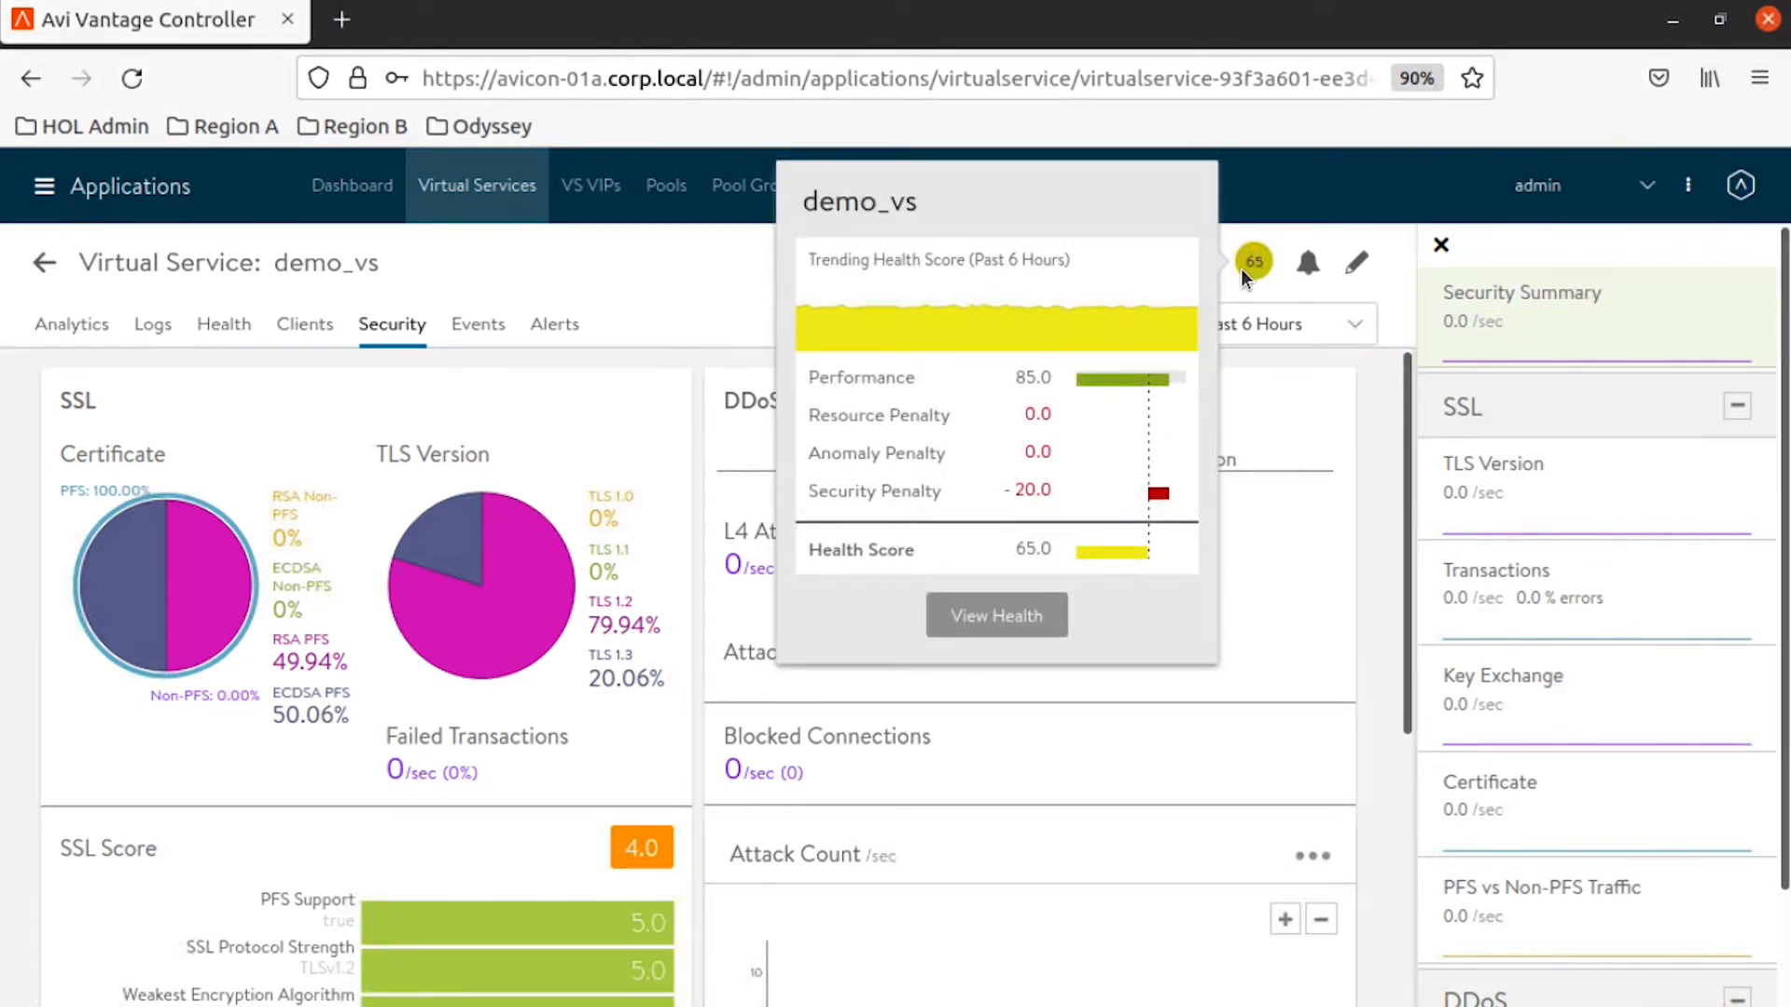
mouse_move(1024, 541)
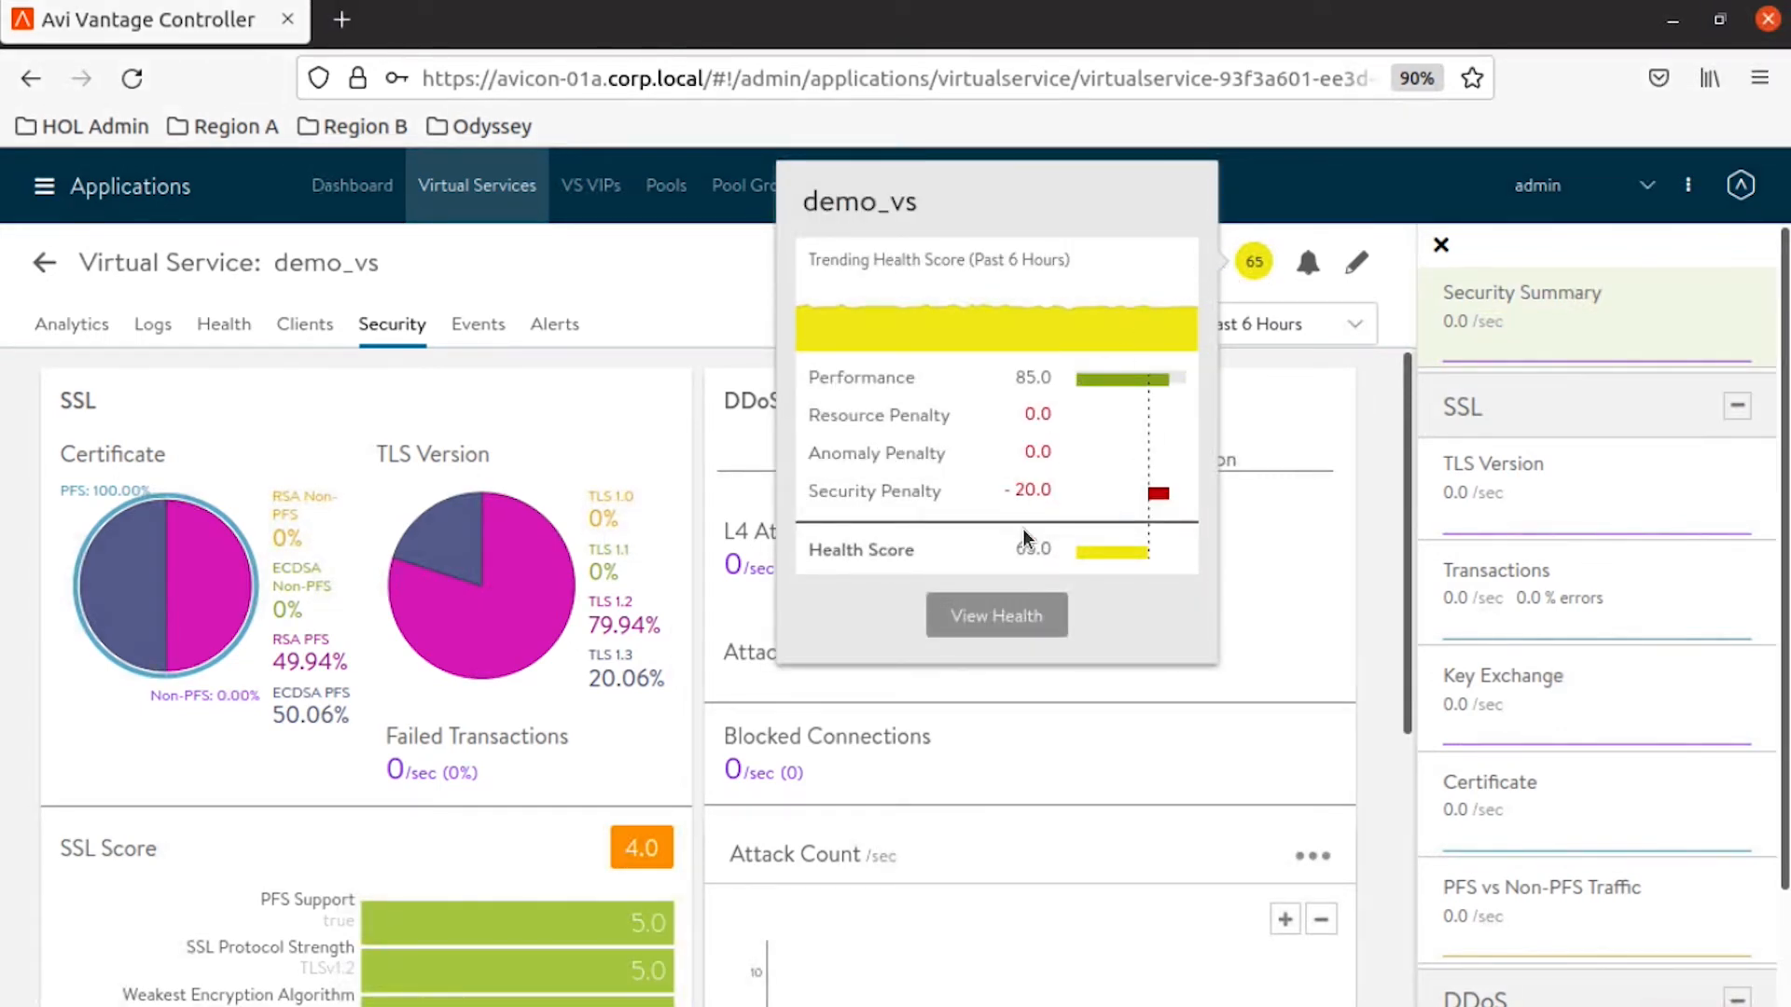
left_click(222, 325)
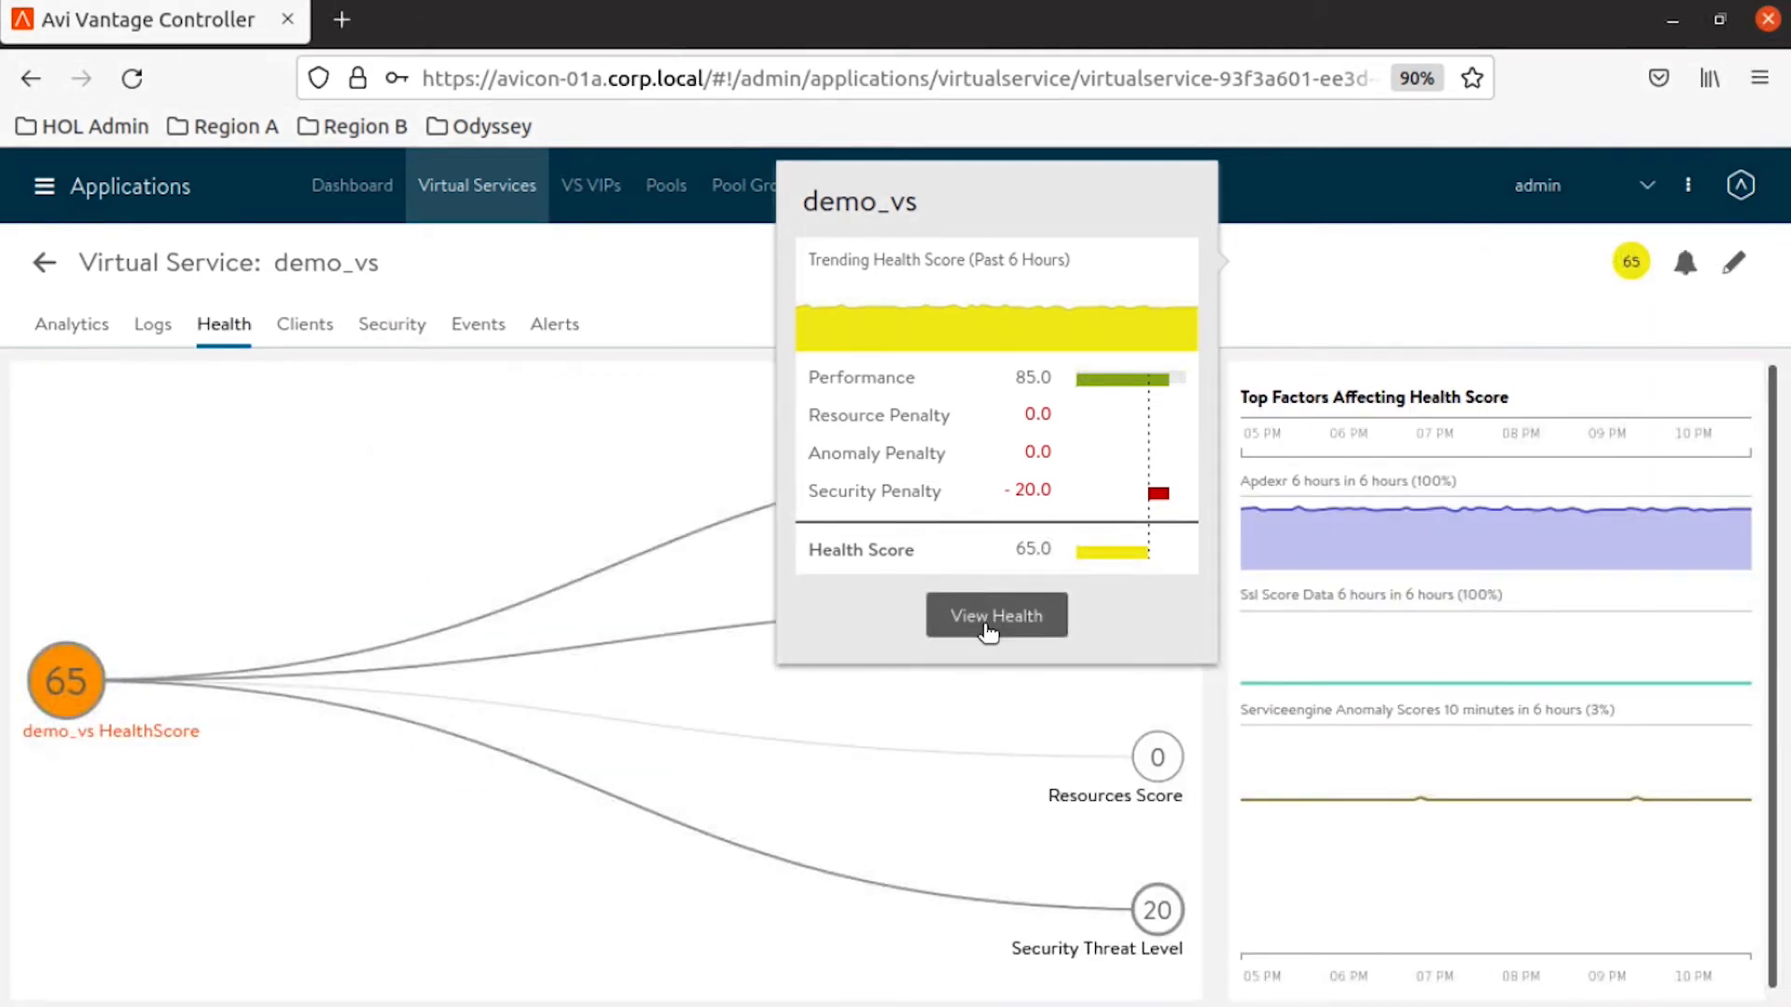
mouse_move(802, 360)
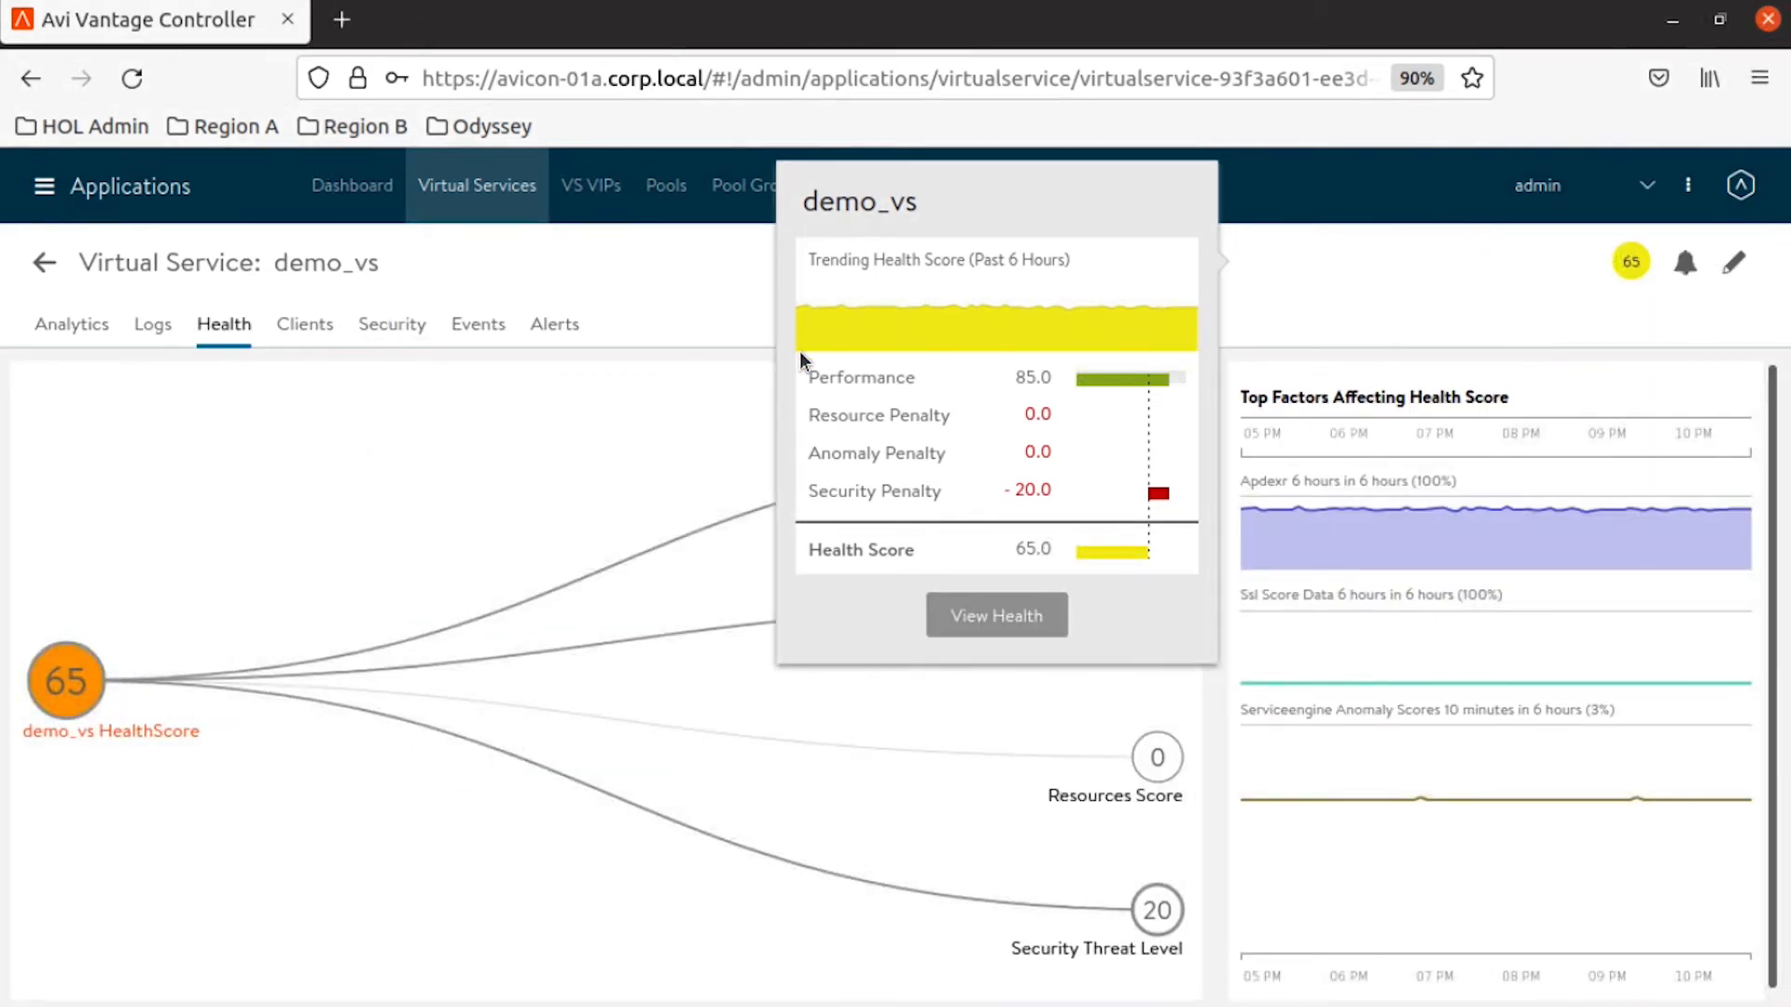